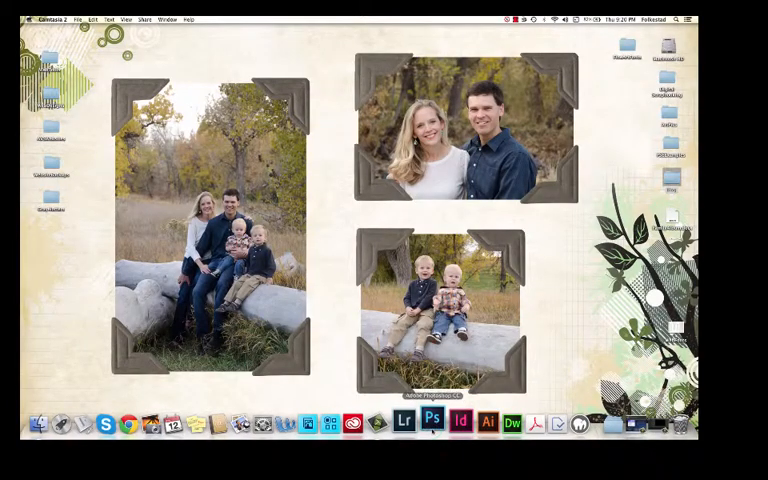
# Launch Adobe Photoshop CC from the Dock to an empty workspace.
pyautogui.click(432, 421)
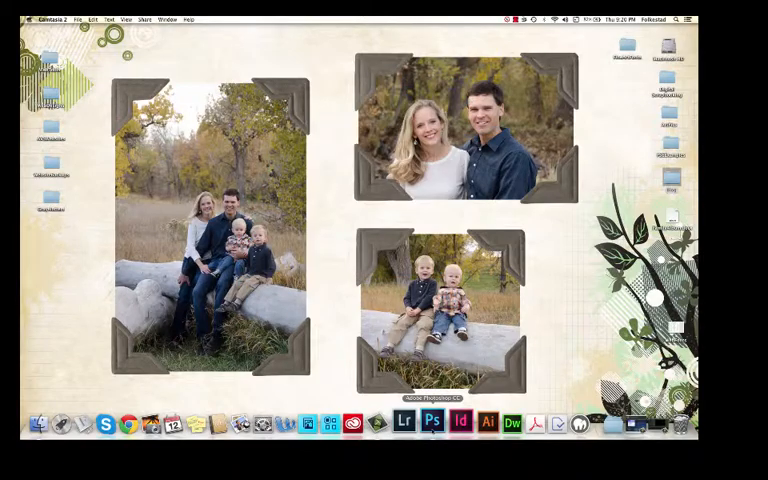
pyautogui.click(434, 421)
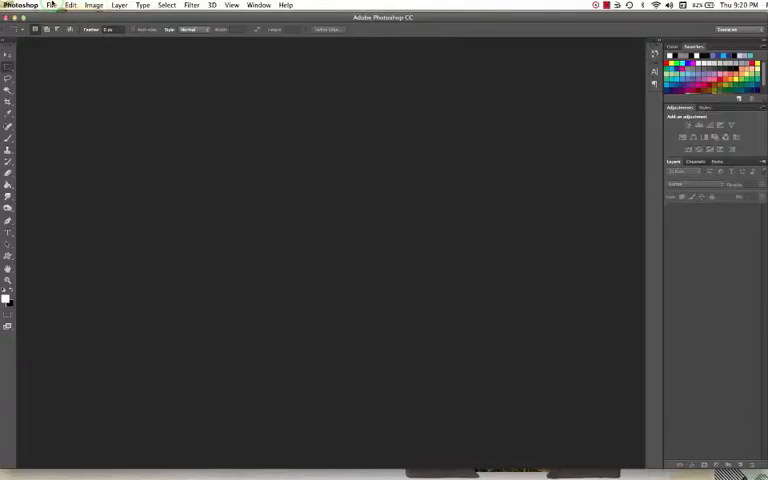
# Open DSC_0219-Edit.jpg, the dinosaur skeleton photo, from Desktop > Blog > Threshold.
pyautogui.click(47, 5)
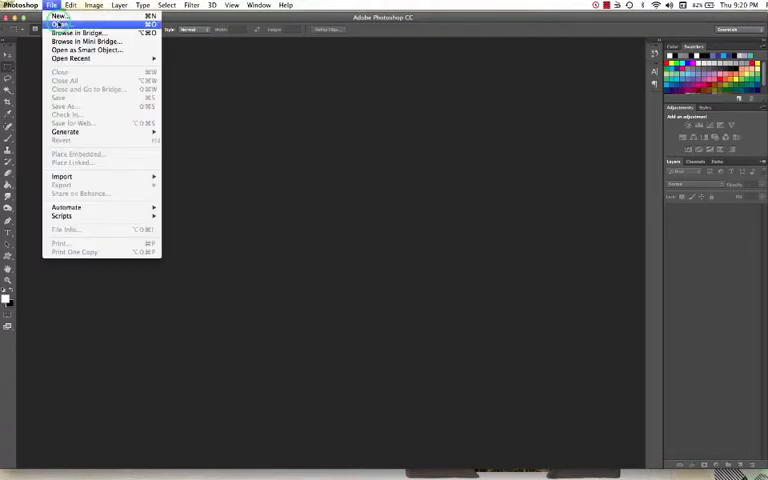
pyautogui.click(60, 25)
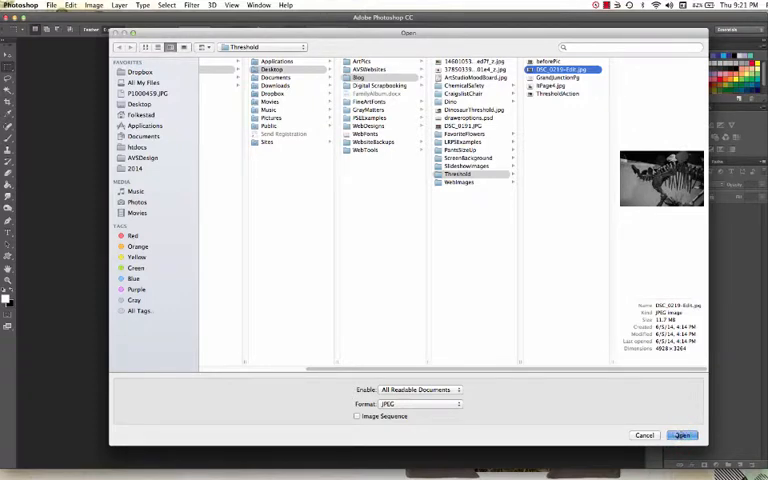
pyautogui.click(683, 435)
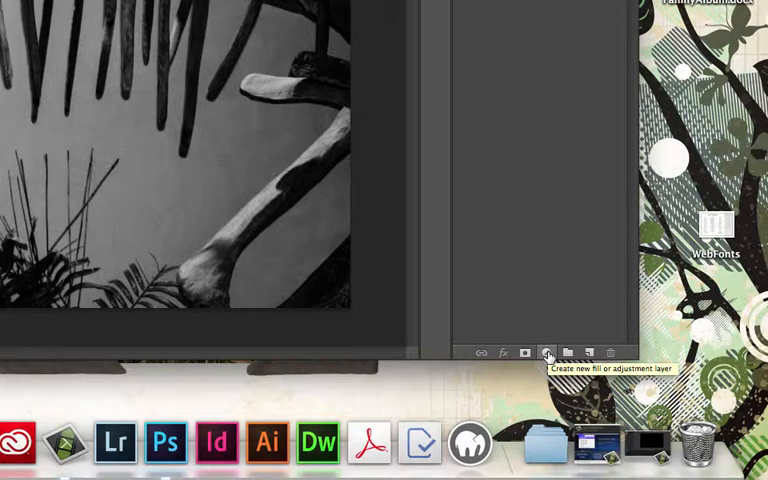
# Browse the Layer menu's New Adjustment Layer types to reach Threshold.
pyautogui.click(547, 352)
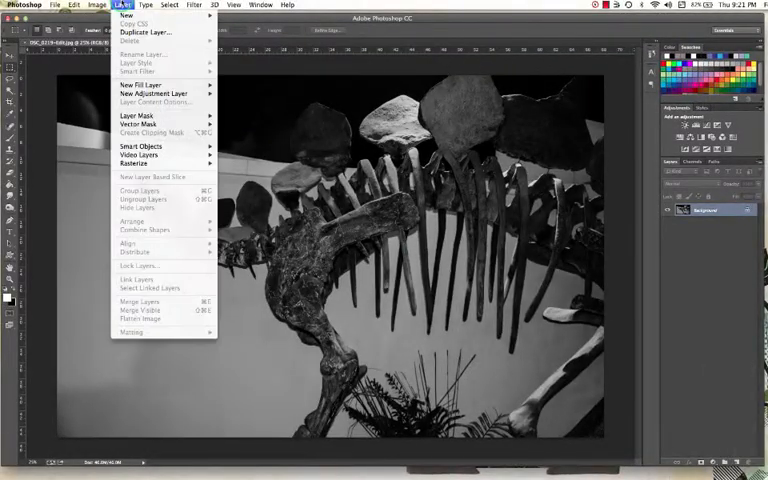
pyautogui.moveTo(152, 93)
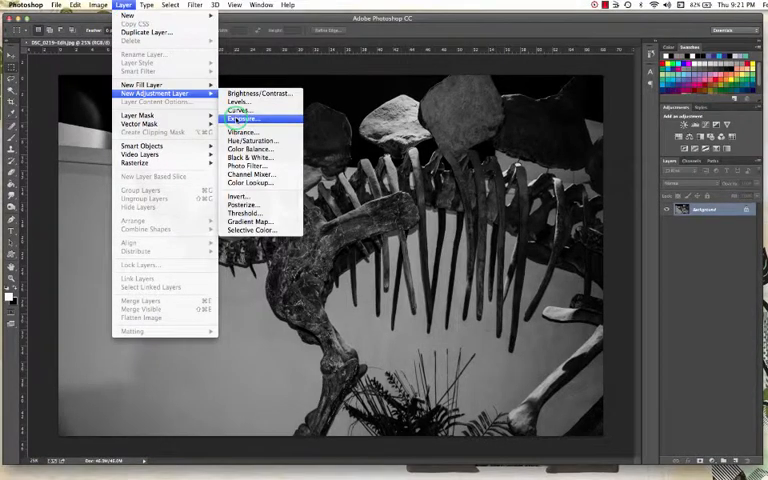
pyautogui.moveTo(244, 212)
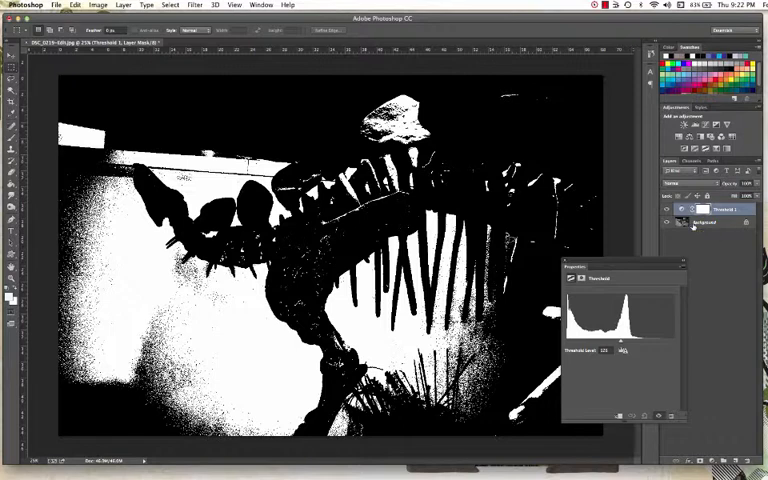
# Drag the Threshold Level slider until the skeleton is black on white.
pyautogui.moveTo(618, 348); pyautogui.dragTo(623, 348)
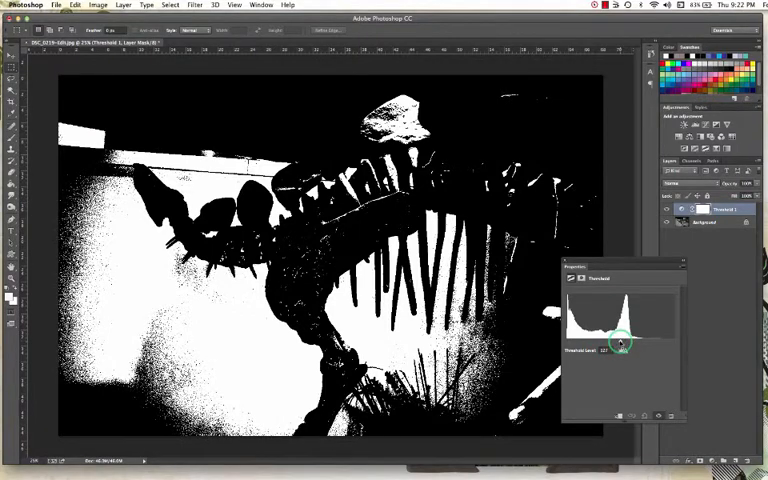
pyautogui.moveTo(618, 343); pyautogui.dragTo(630, 343)
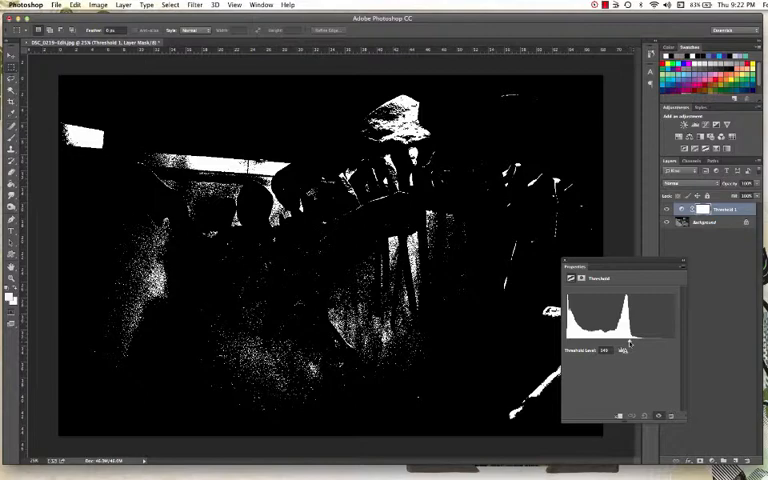
pyautogui.moveTo(628, 342); pyautogui.dragTo(615, 342)
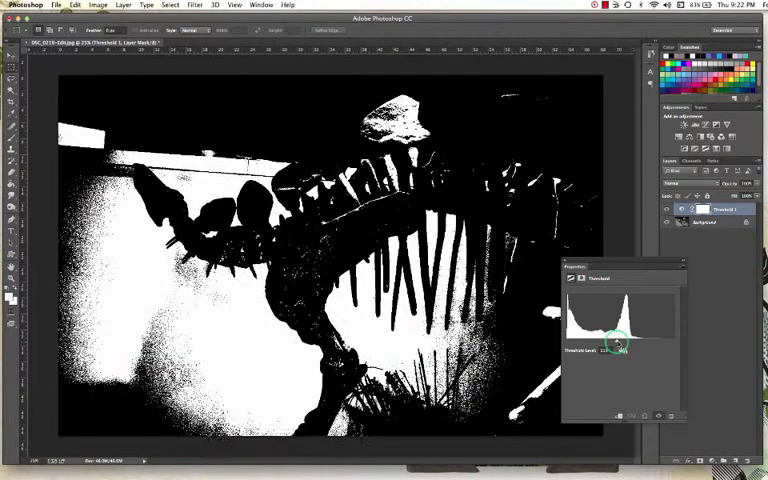
pyautogui.moveTo(617, 340); pyautogui.dragTo(605, 340)
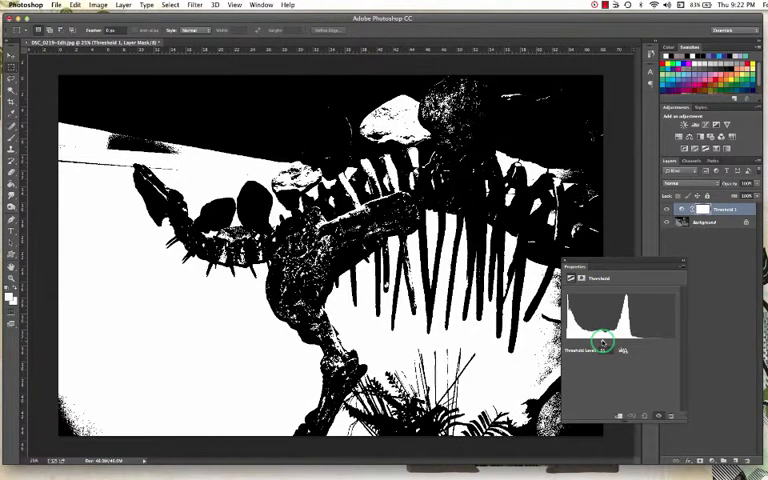
pyautogui.moveTo(603, 340); pyautogui.dragTo(610, 340)
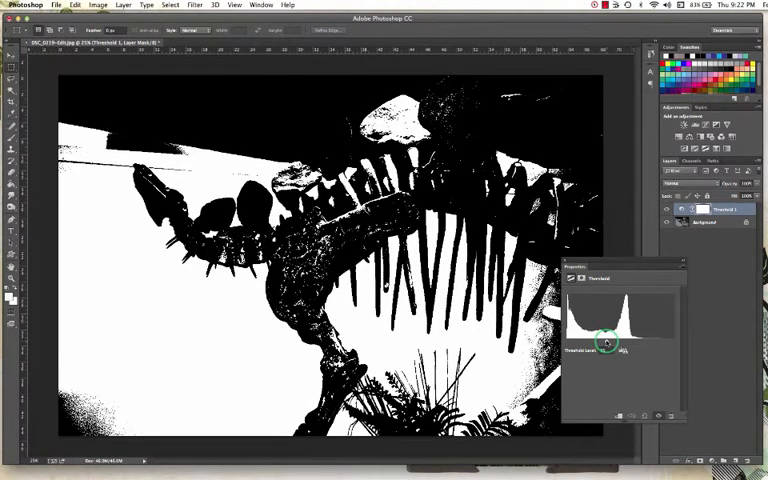
pyautogui.moveTo(612, 343); pyautogui.dragTo(613, 343)
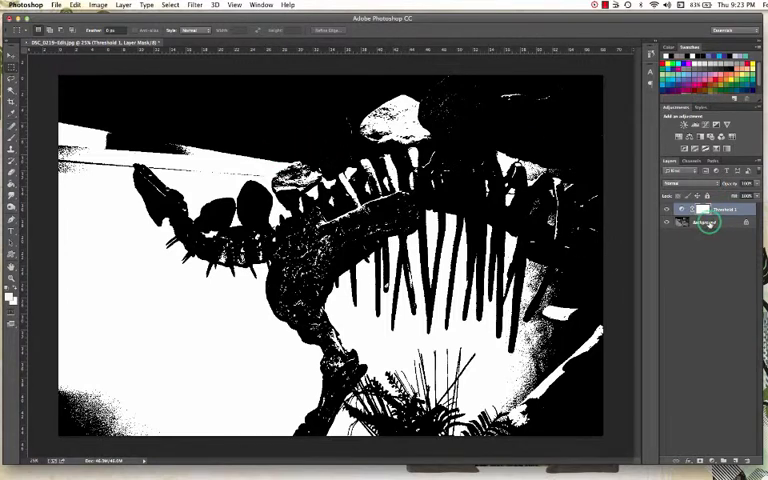
# Merge Threshold into Background, duplicate it as Layer 1, and hide Background.
pyautogui.click(705, 222)
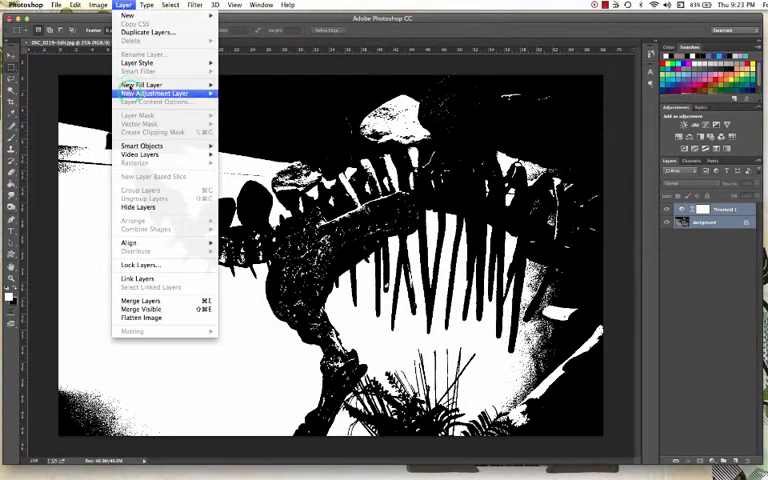
pyautogui.moveTo(140, 301)
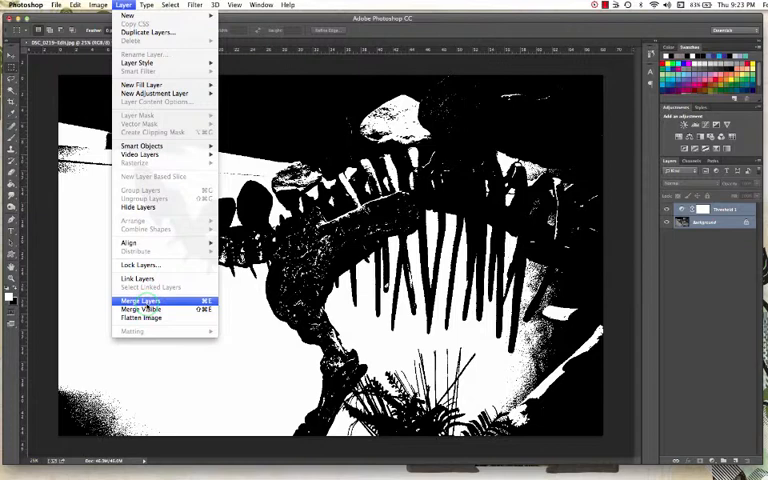
pyautogui.moveTo(140, 309)
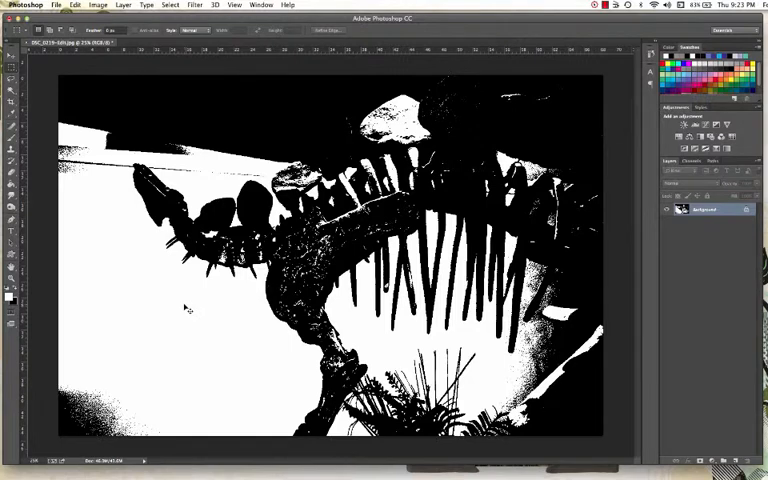
pyautogui.press('cmd+j')
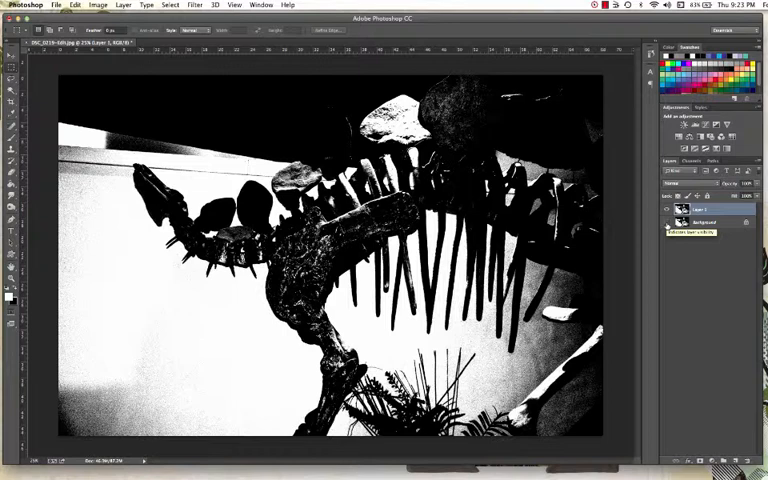
pyautogui.click(700, 222)
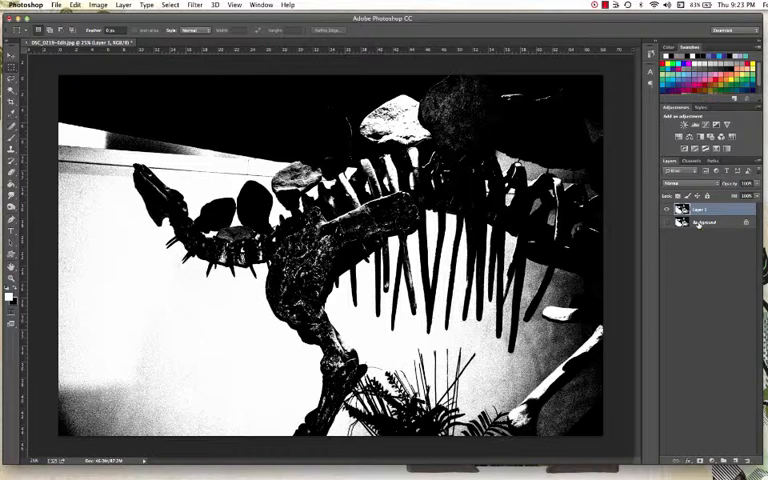
pyautogui.moveTo(33, 163)
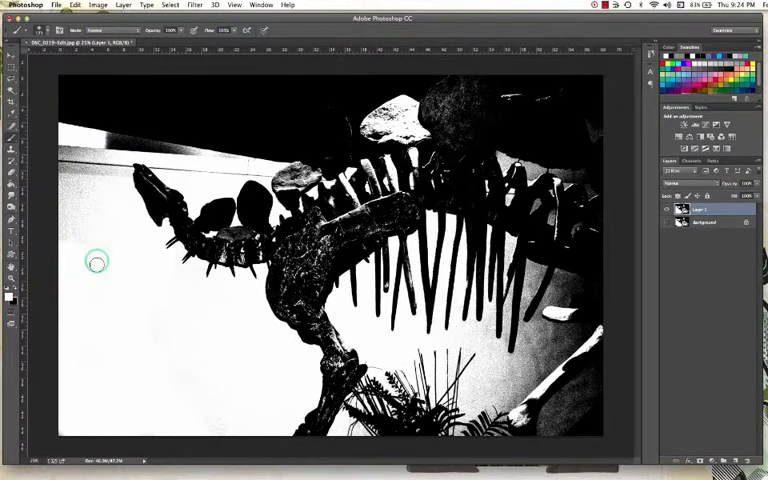
pyautogui.moveTo(97, 220)
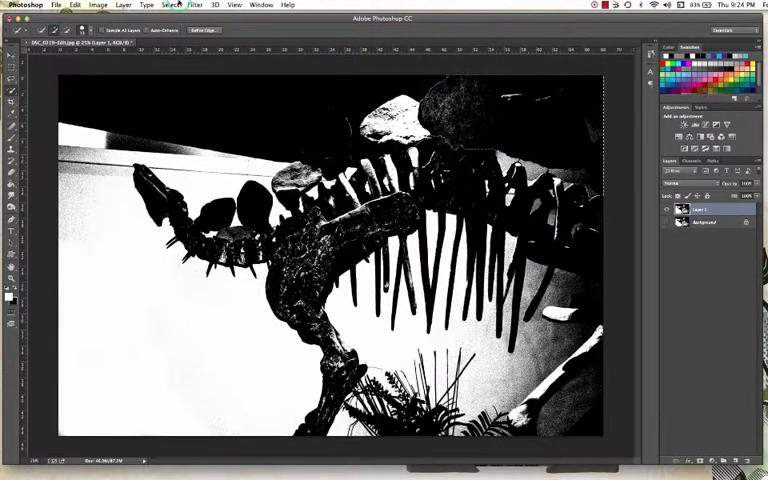
# Invert the selection and brush white over the dark areas above and left of the skeleton.
pyautogui.click(170, 5)
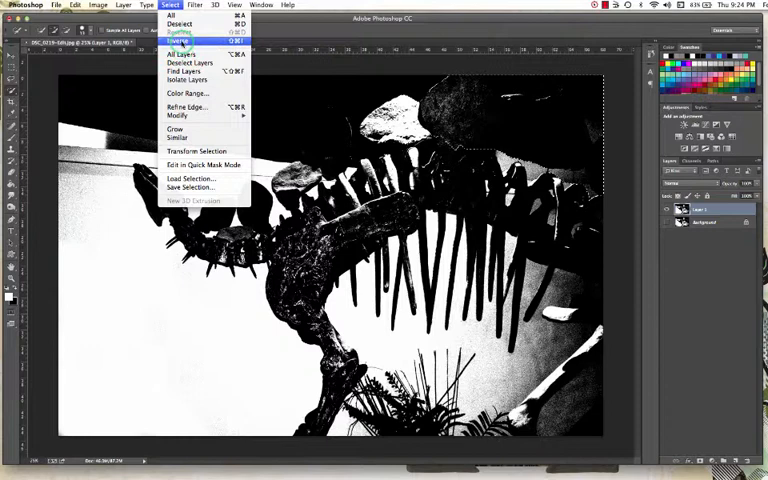
pyautogui.click(177, 41)
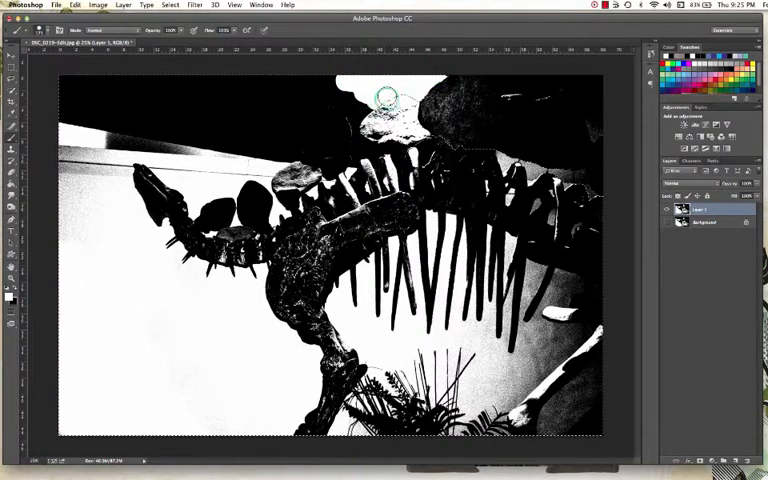
pyautogui.moveTo(388, 97); pyautogui.dragTo(220, 78)
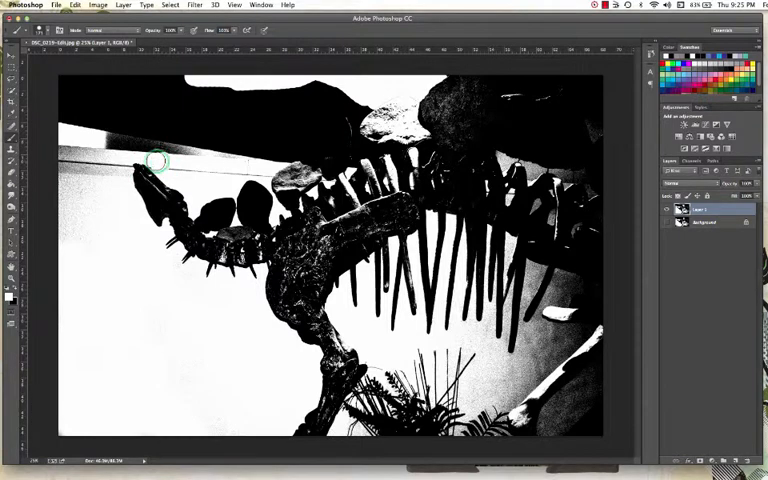
pyautogui.moveTo(222, 167)
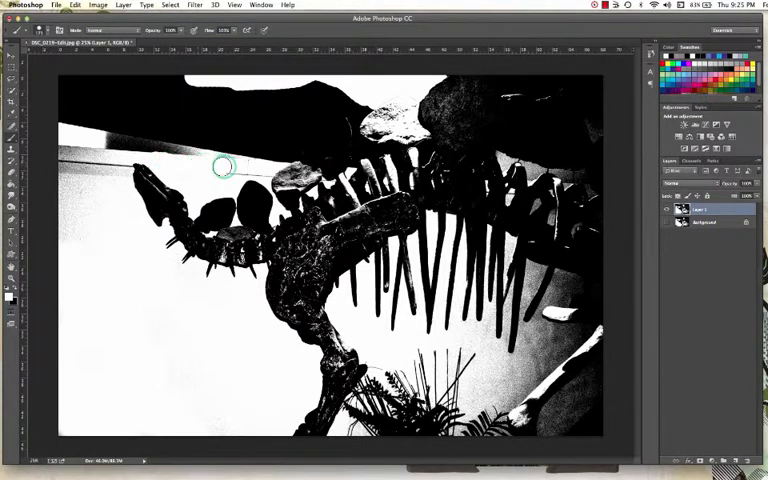
pyautogui.moveTo(265, 170)
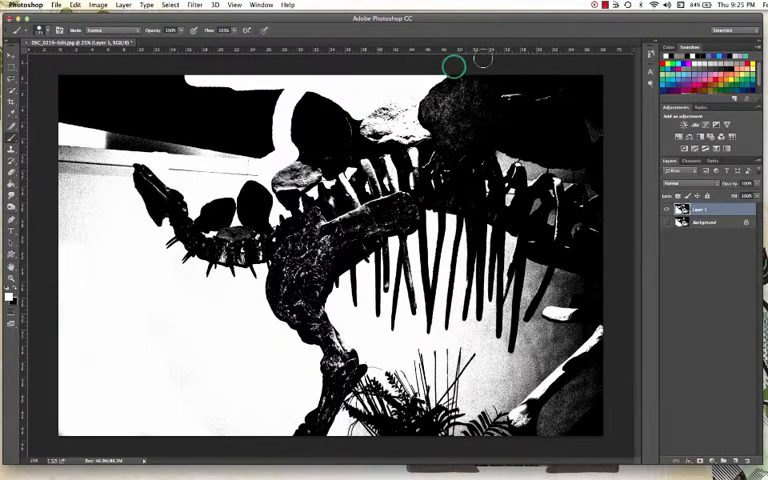
pyautogui.moveTo(287, 117)
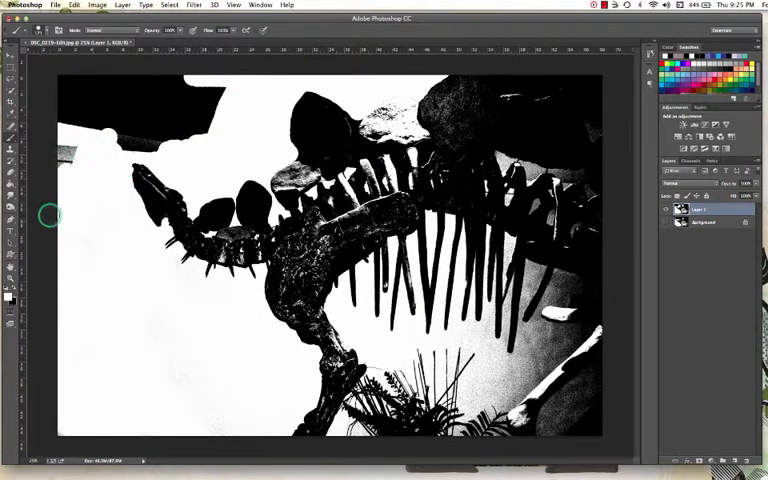
pyautogui.moveTo(50, 217); pyautogui.dragTo(145, 143)
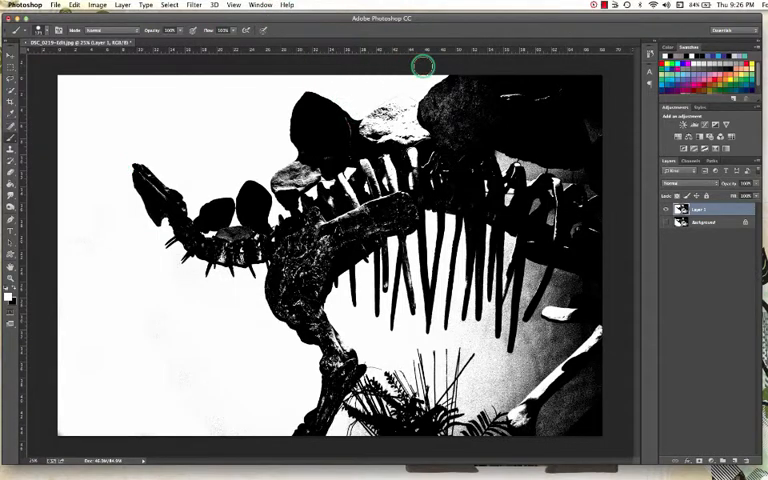
pyautogui.moveTo(484, 70)
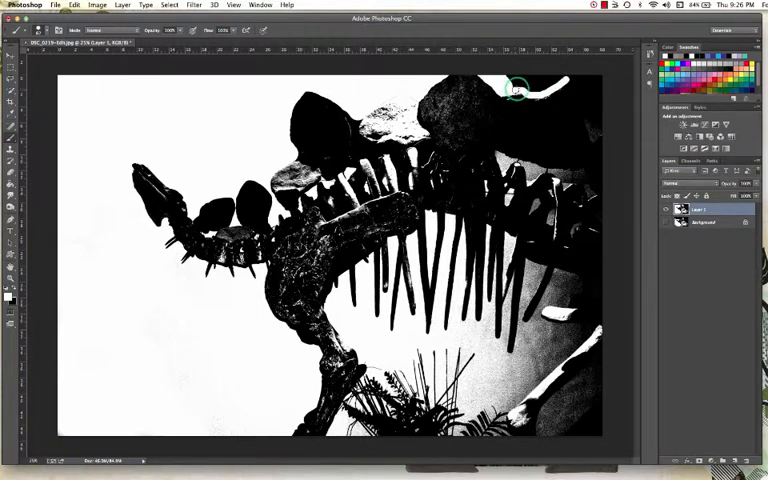
pyautogui.moveTo(525, 92)
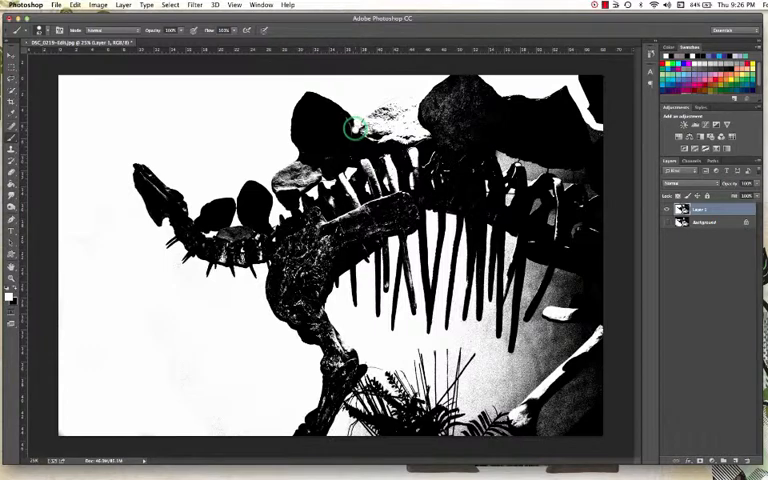
pyautogui.moveTo(350, 116)
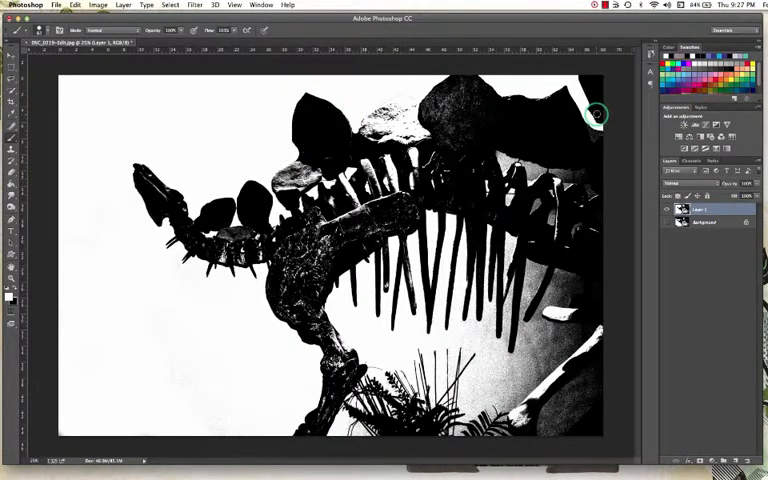
pyautogui.moveTo(595, 113)
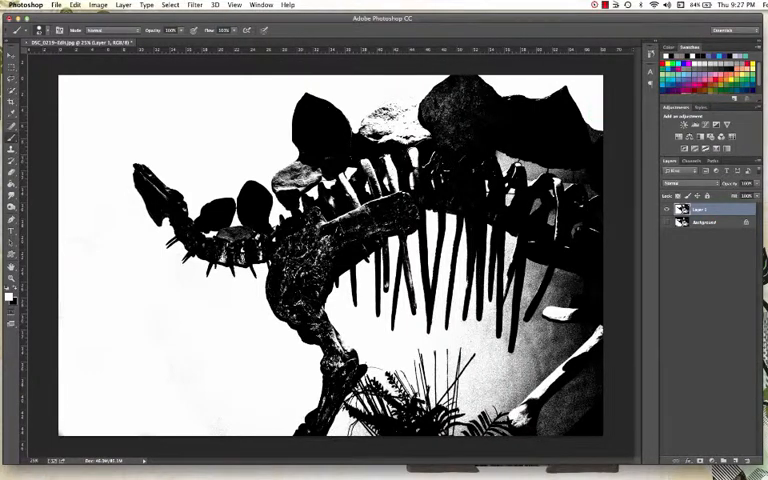
# Create a new 11 × 8.5 inch, 300 ppi blank document.
pyautogui.click(56, 5)
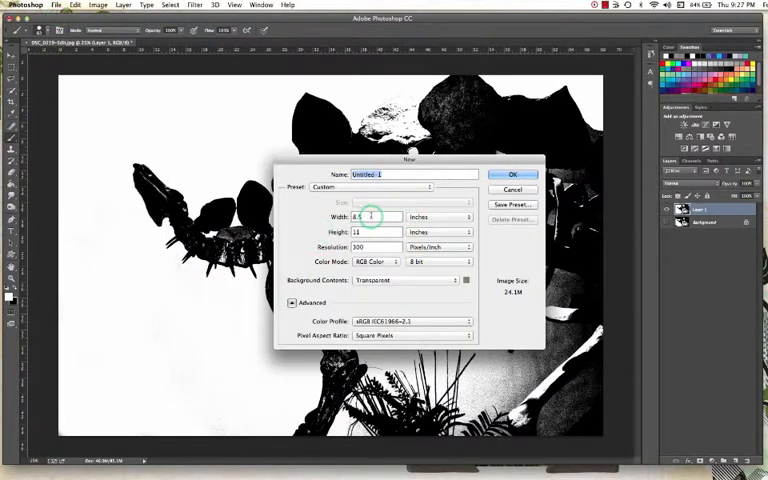
pyautogui.write('11')
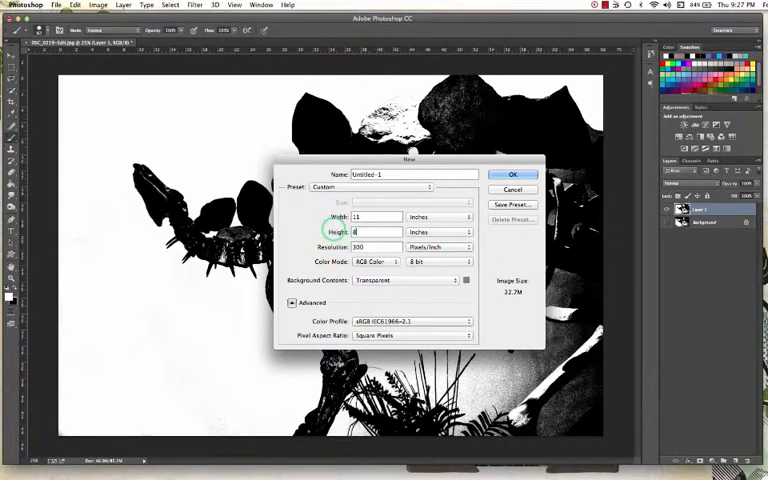
pyautogui.write('8.5')
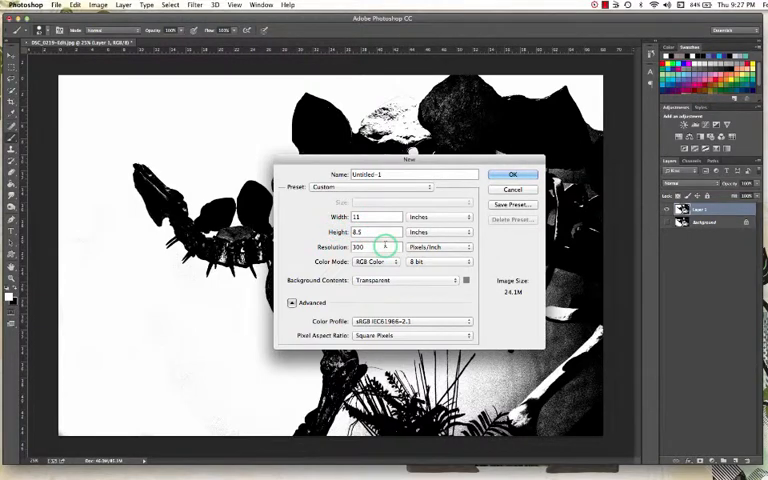
pyautogui.click(513, 189)
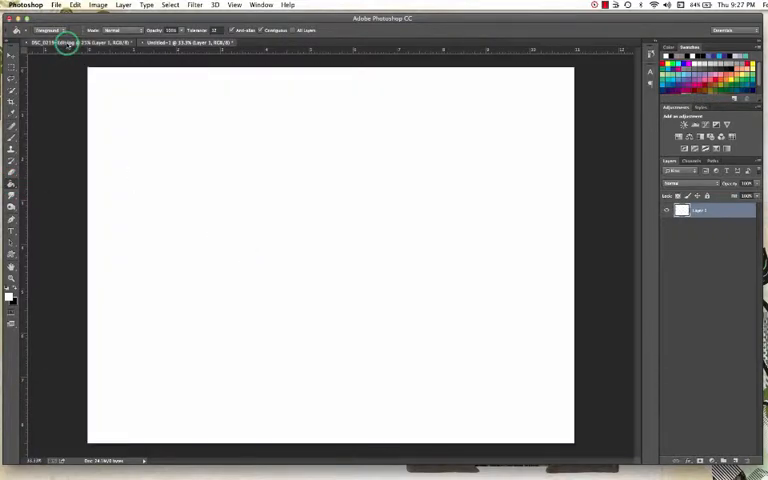
# Select all, copy the dinosaur image, and paste it into Untitled-1 as Layer 2.
pyautogui.press('cmd+a')
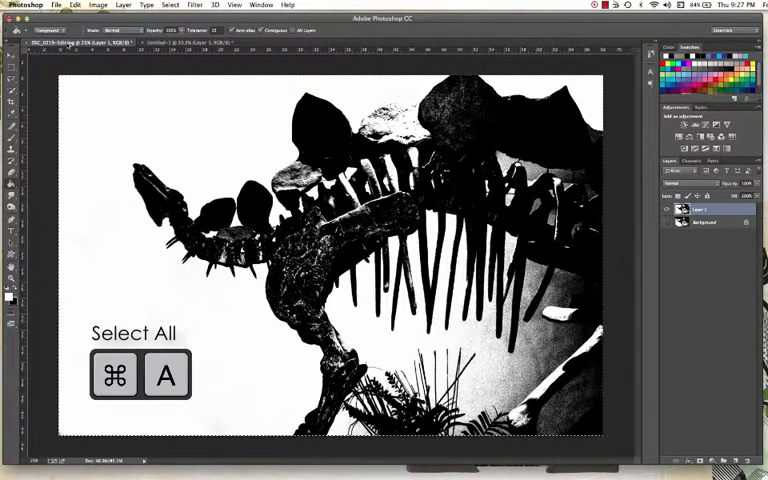
pyautogui.press('cmd+c')
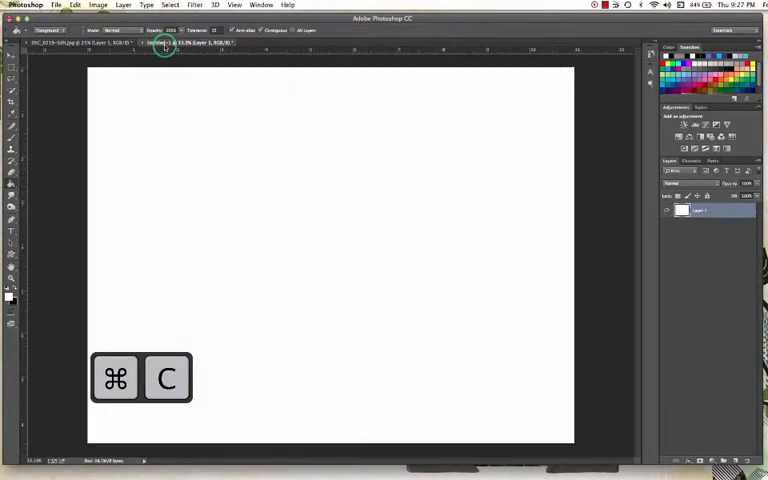
pyautogui.press('cmd+v')
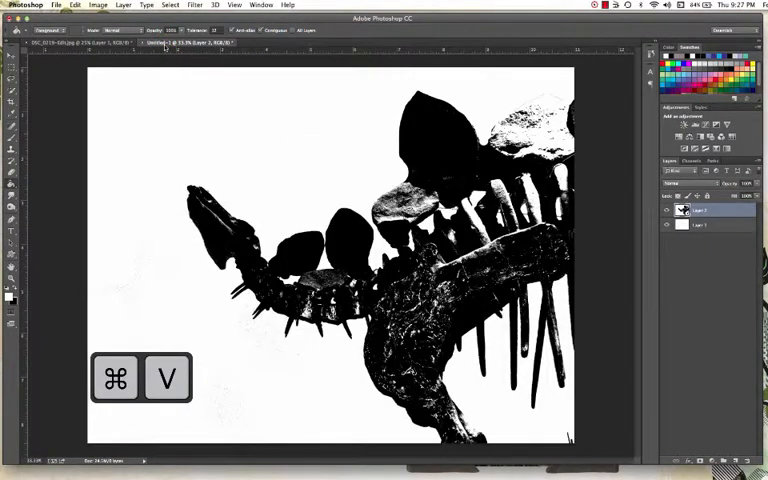
pyautogui.press('cmd+v')
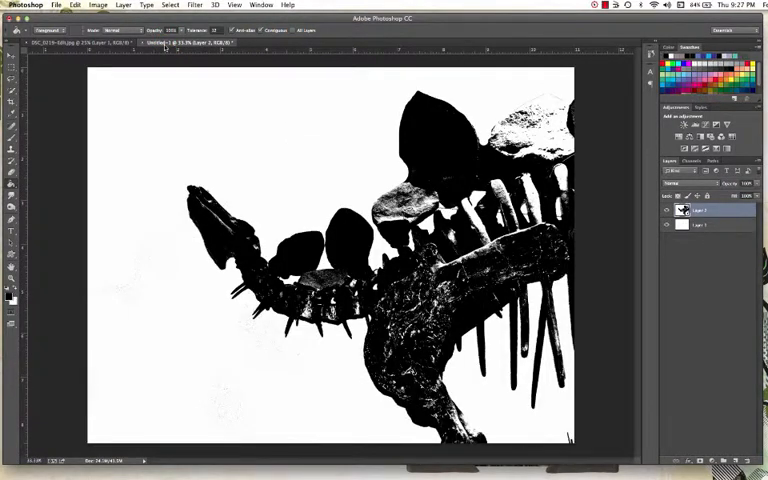
pyautogui.press('cmd+t')
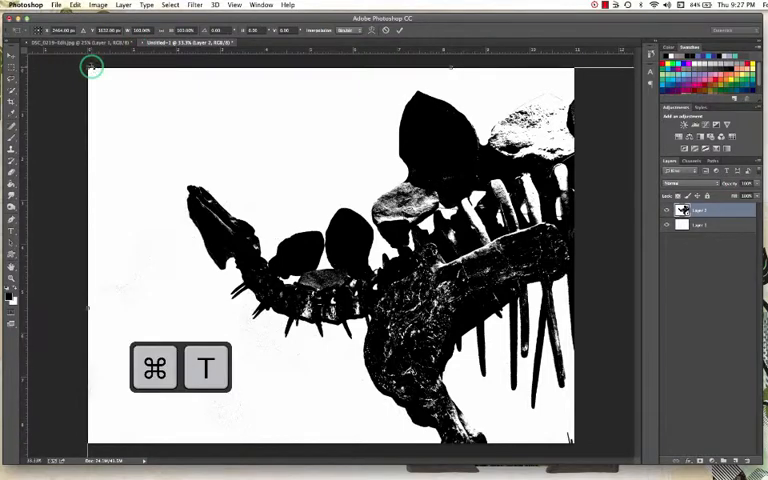
# Start Free Transform on the pasted dinosaur layer to scale it down.
pyautogui.press('cmd+t')
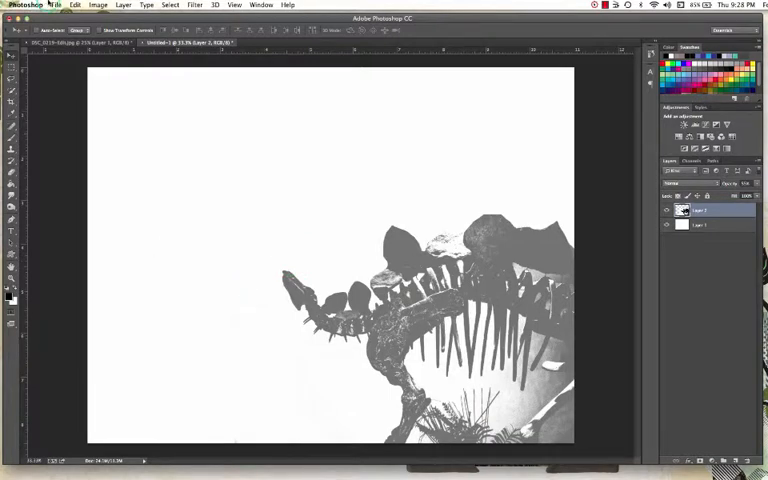
# Open the Grand Junction PNG scrapbook page from the Threshold folder.
pyautogui.click(56, 5)
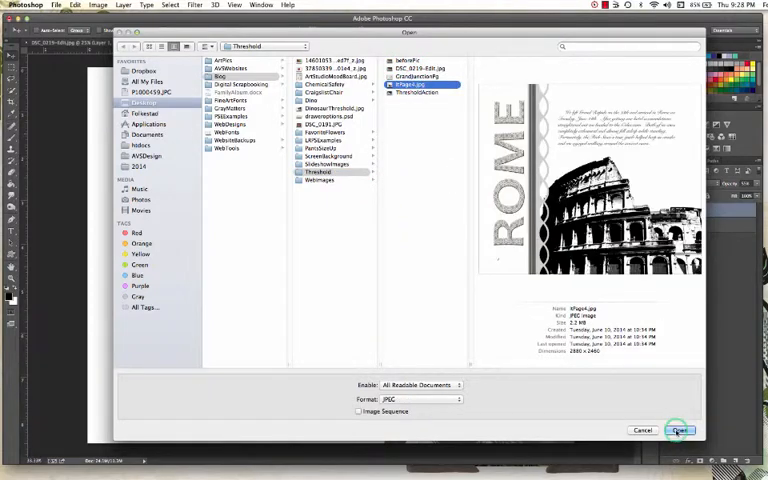
pyautogui.click(420, 77)
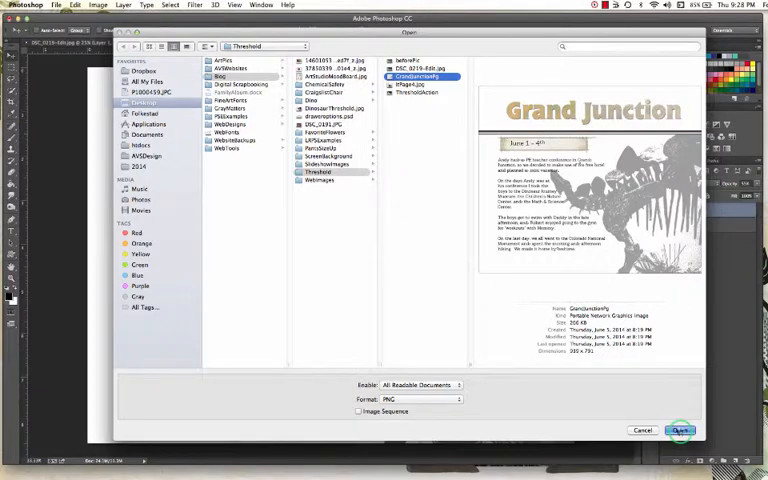
pyautogui.click(680, 430)
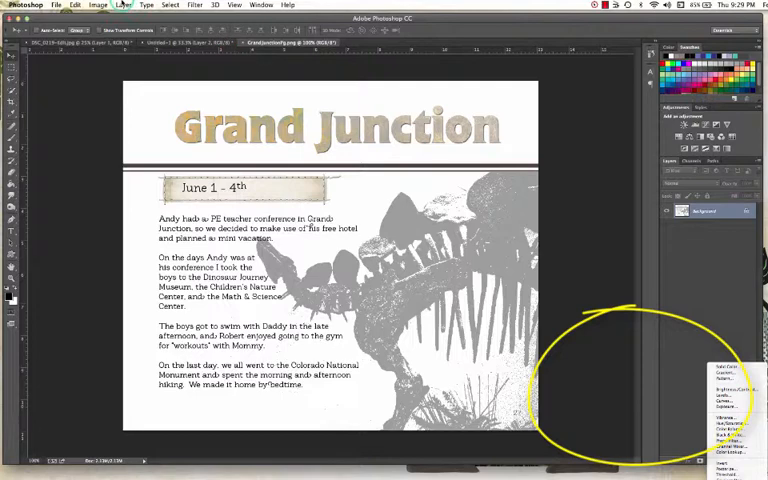
# Open the Layer menu to reach the New Adjustment Layer submenu.
pyautogui.click(124, 5)
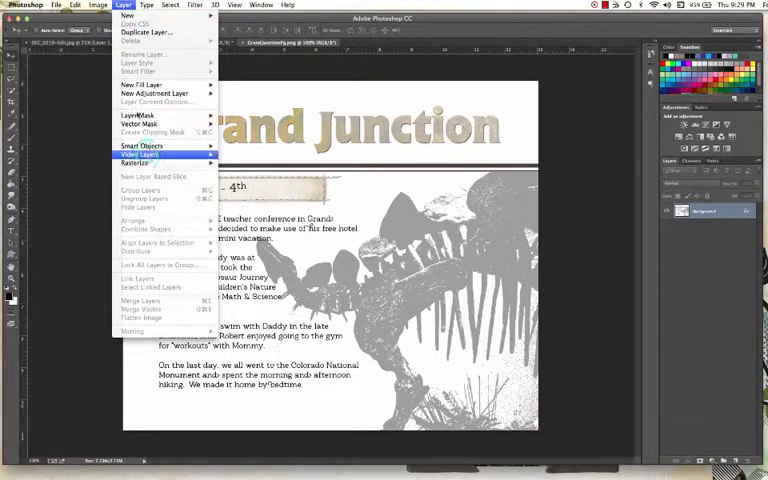
pyautogui.moveTo(150, 93)
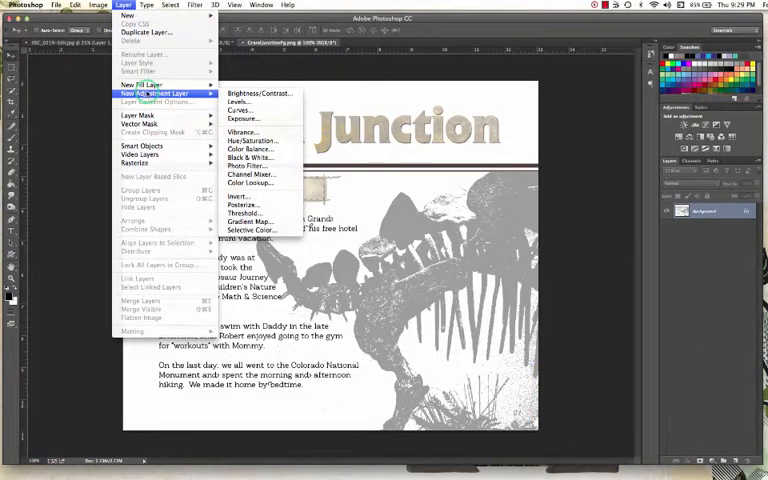